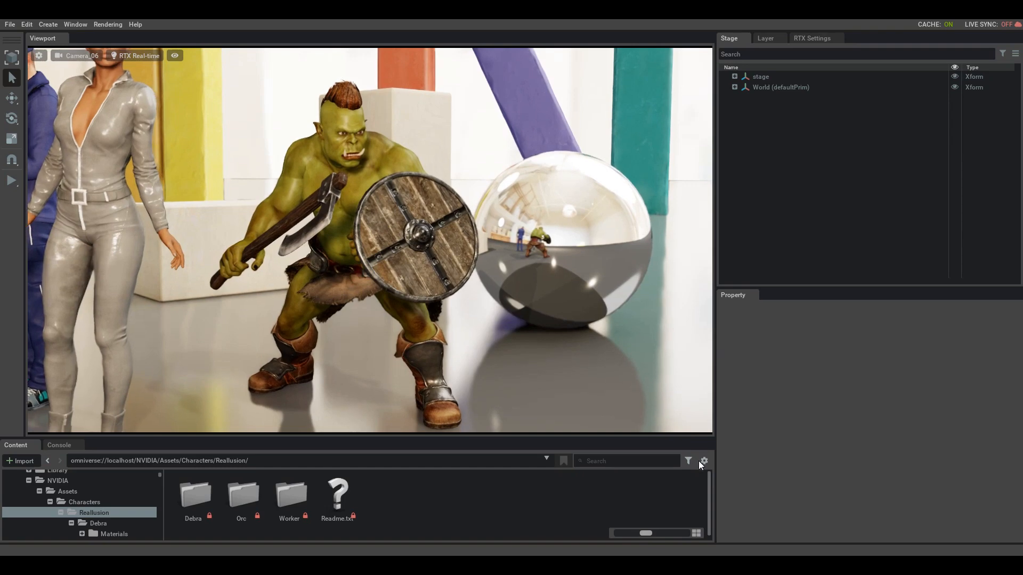
{"action": "mouse_move", "coordinate": [248, 358]}
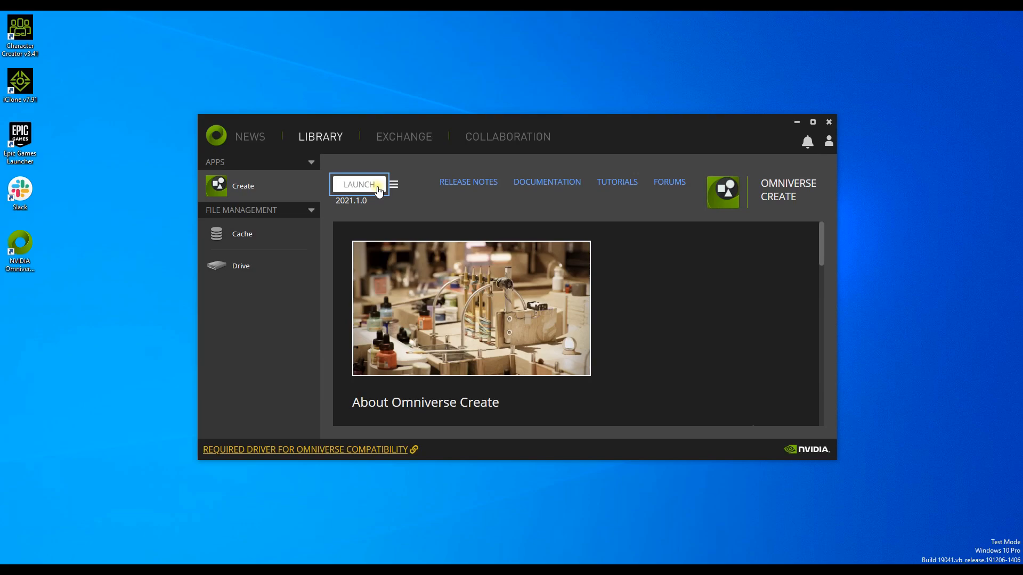
Step: Launch Create and browse localhost NVIDIA > Assets > Characters > Reallusion in the Content browser
{"action": "left_click", "coordinate": [358, 184]}
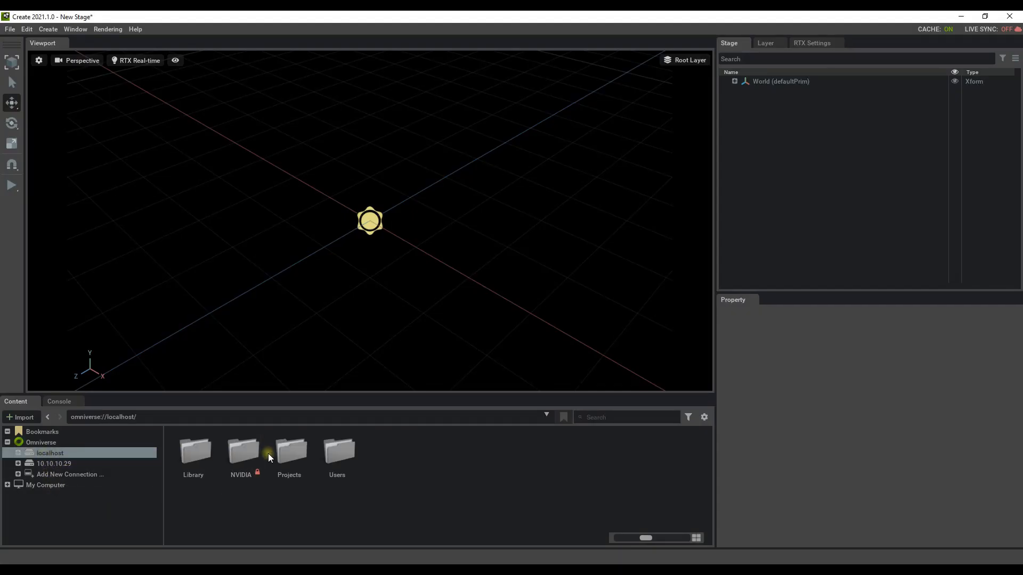
{"action": "double_click", "coordinate": [243, 454]}
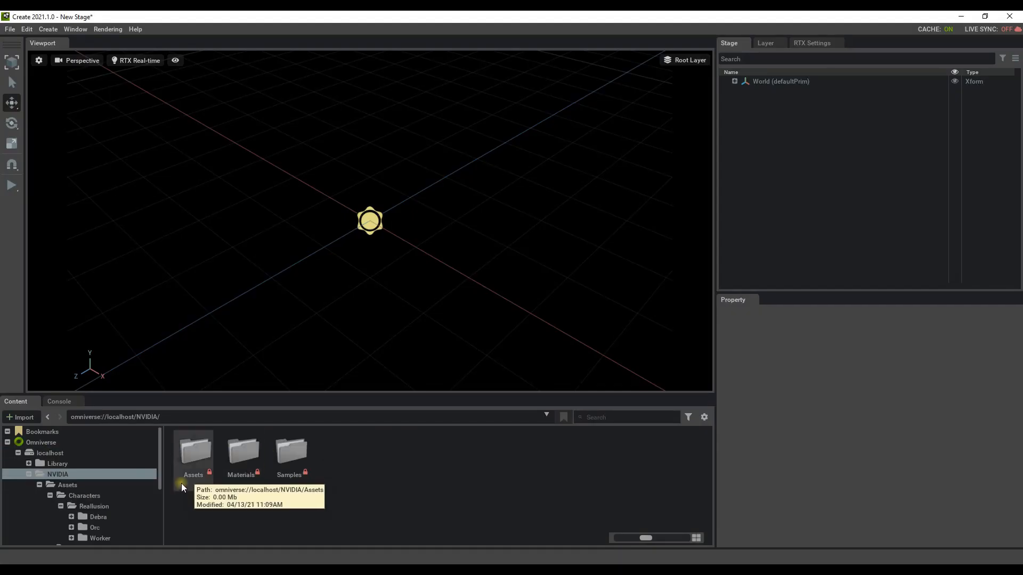
{"action": "double_click", "coordinate": [193, 449]}
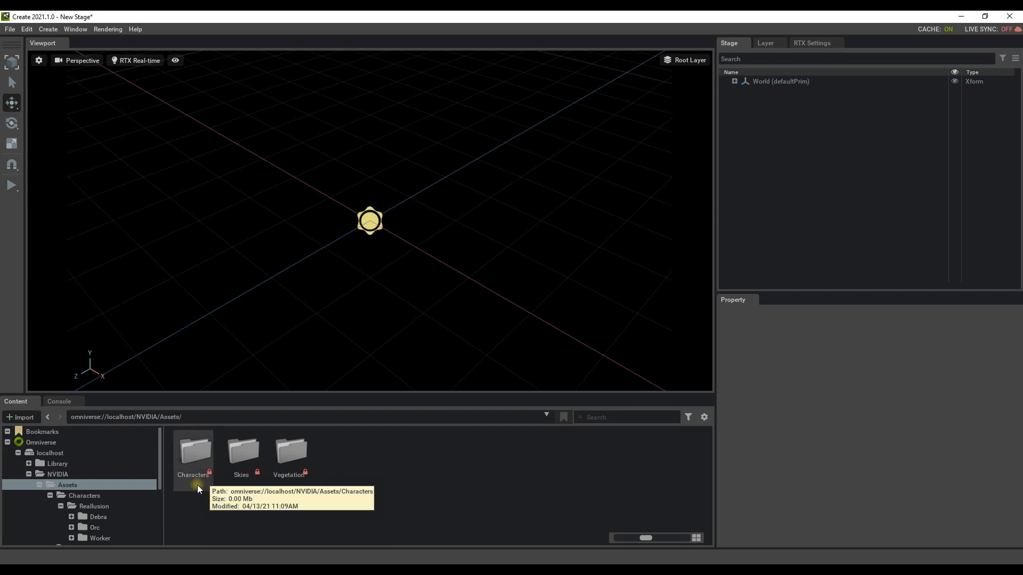
{"action": "double_click", "coordinate": [192, 449]}
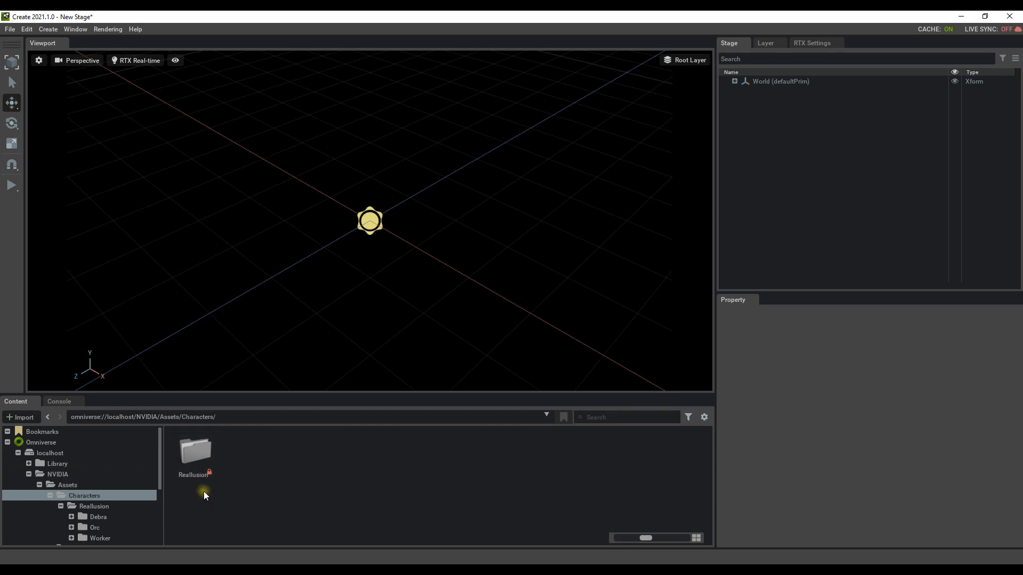
{"action": "double_click", "coordinate": [194, 450]}
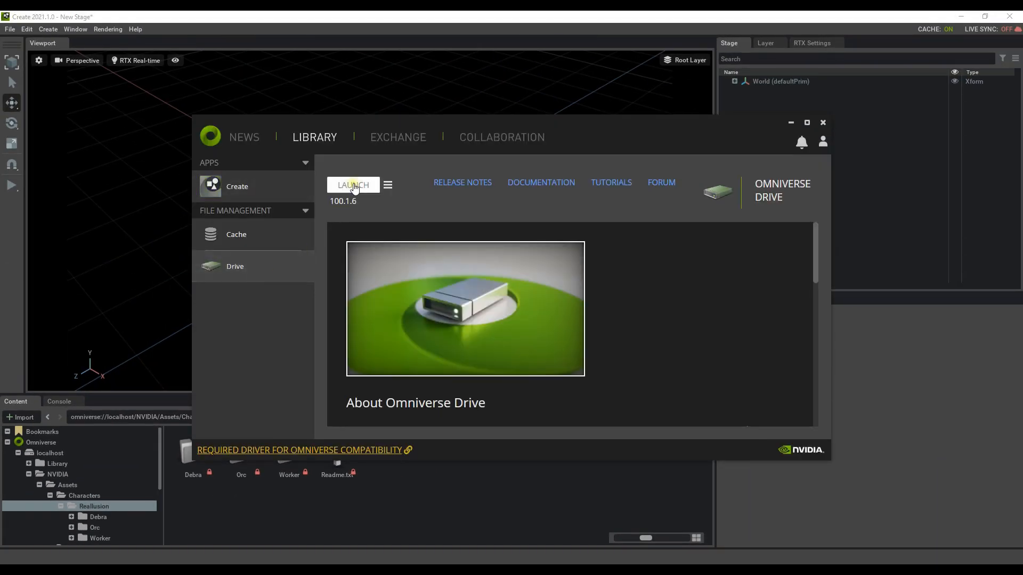
Step: Launch Omniverse Drive and confirm its settings with drive letter F
{"action": "left_click", "coordinate": [353, 184]}
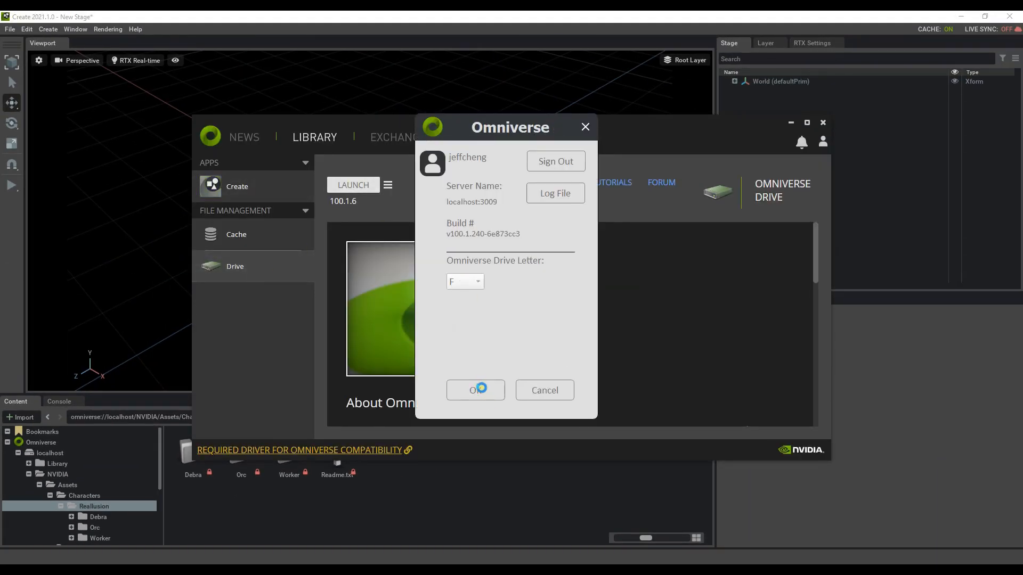
{"action": "left_click", "coordinate": [475, 389]}
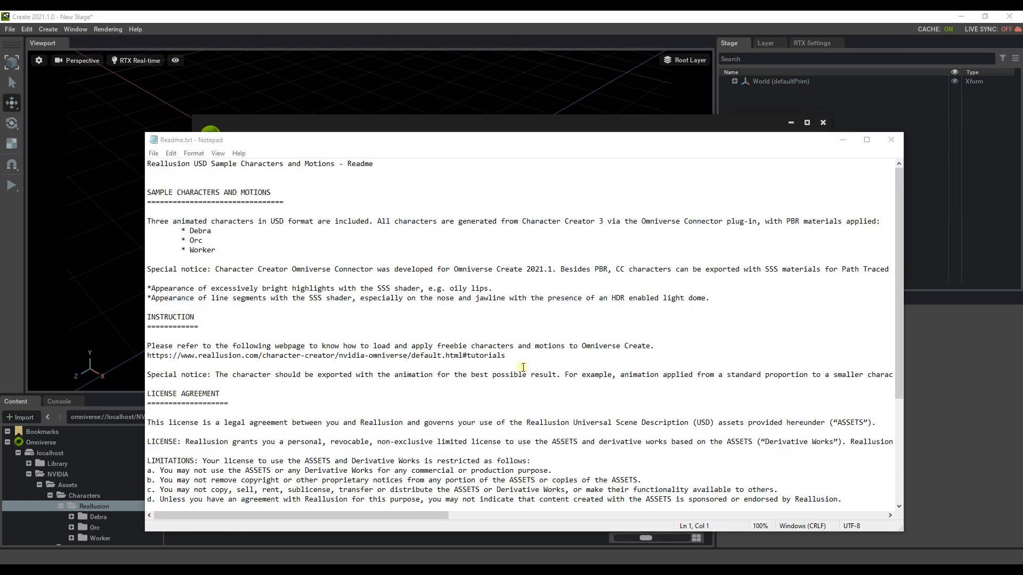
Step: Scroll through the Reallusion Readme.txt license text and minimize Notepad
{"action": "scroll", "scroll_direction": "down", "scroll_amount": 3}
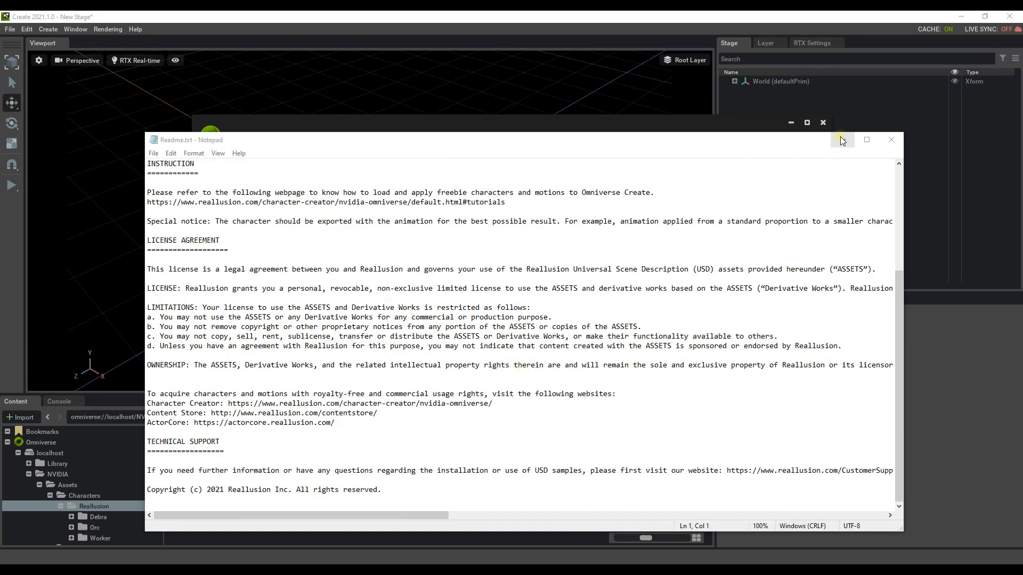
{"action": "left_click", "coordinate": [889, 140]}
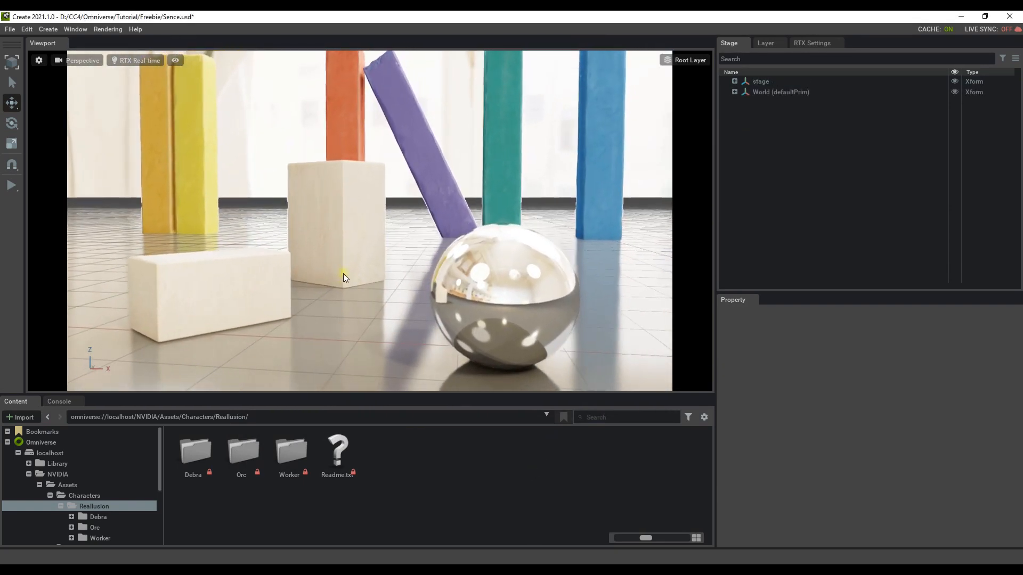
Step: Drop Debra.usd into the scene beside the sphere and view through her bundled Camera
{"action": "double_click", "coordinate": [193, 450]}
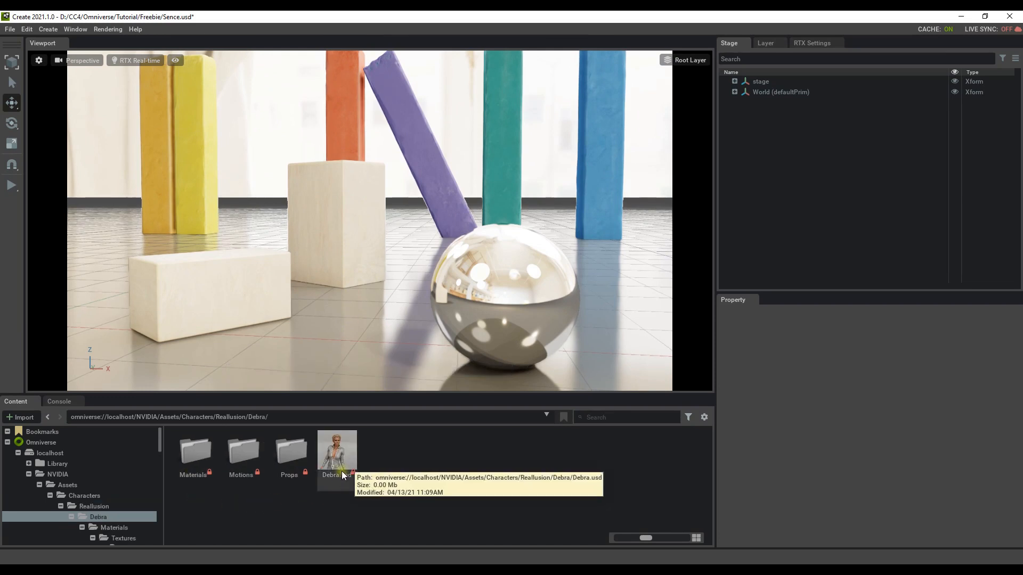
{"action": "left_click_drag", "start_coordinate": [336, 448], "coordinate": [352, 365]}
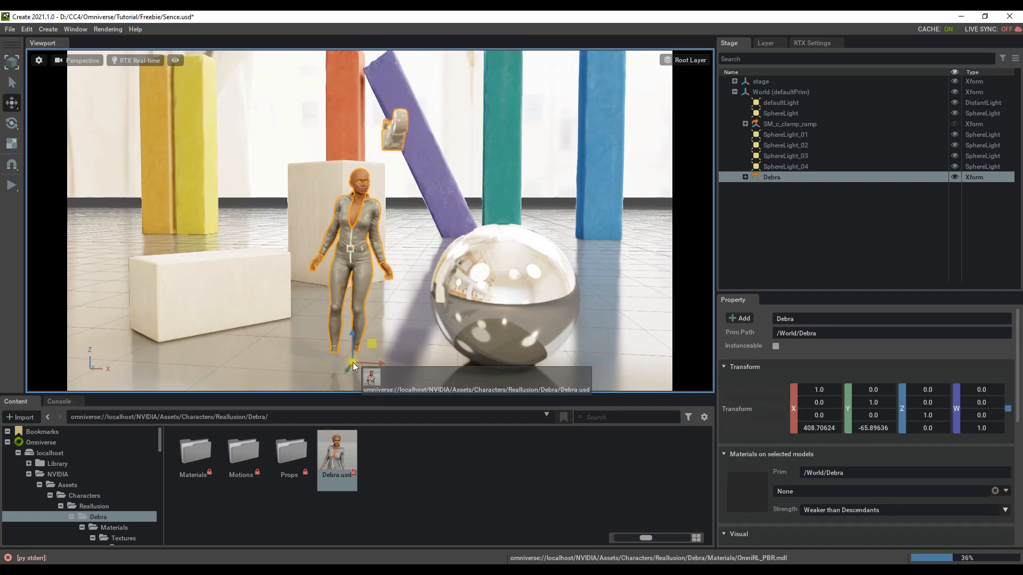
{"action": "left_click", "coordinate": [784, 198]}
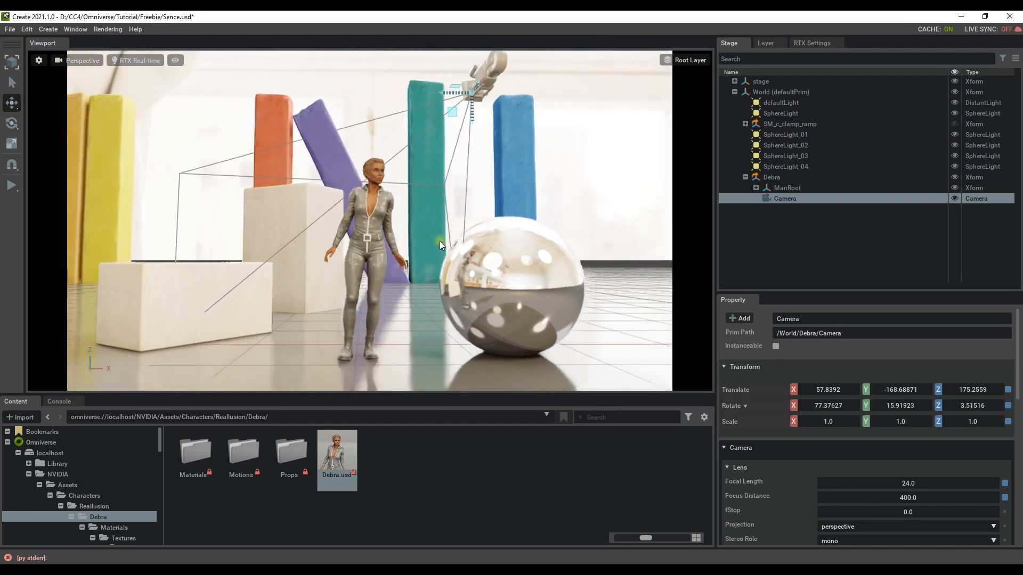
{"action": "left_click", "coordinate": [83, 60]}
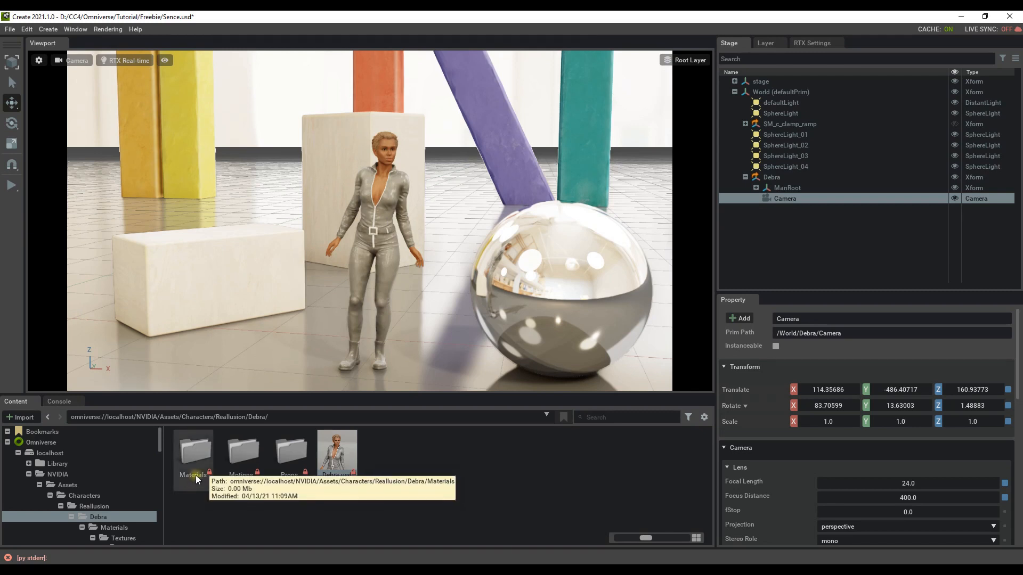
Step: List Debra's Motions folder and expand MainRoot and the Debra skeleton root in the Stage tree
{"action": "double_click", "coordinate": [193, 450]}
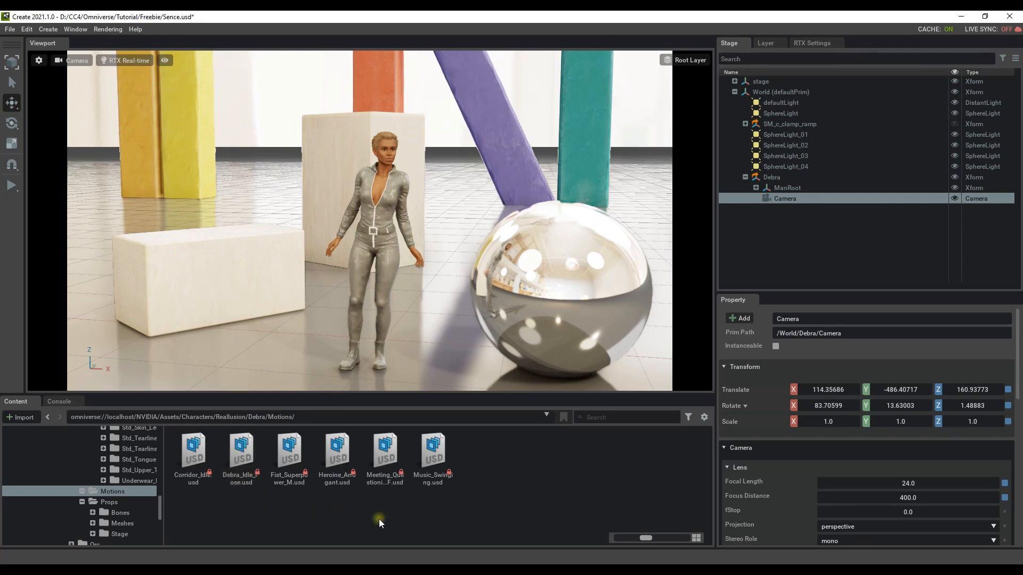
{"action": "left_click", "coordinate": [754, 187]}
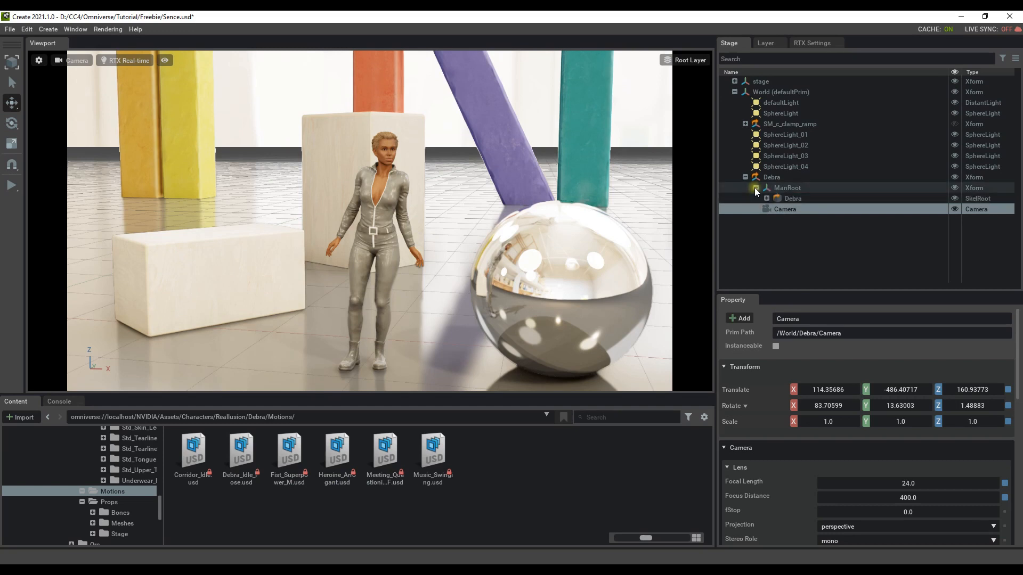
{"action": "left_click", "coordinate": [777, 198]}
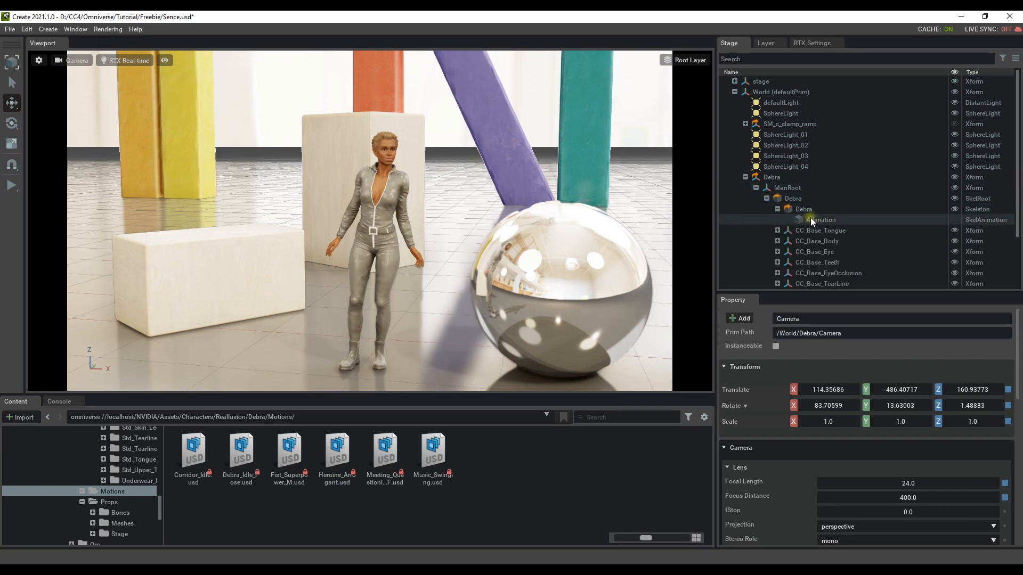
Step: Point Debra's Animation reference Asset Path at Corridor_Idle.usd and play the new motion
{"action": "left_click", "coordinate": [804, 209]}
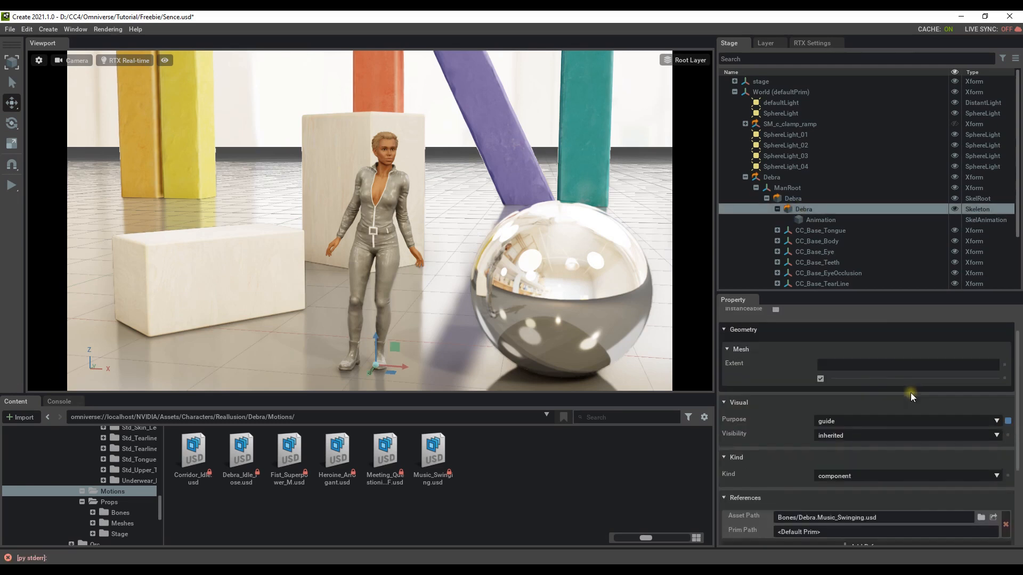
{"action": "scroll", "scroll_direction": "down", "scroll_amount": 3}
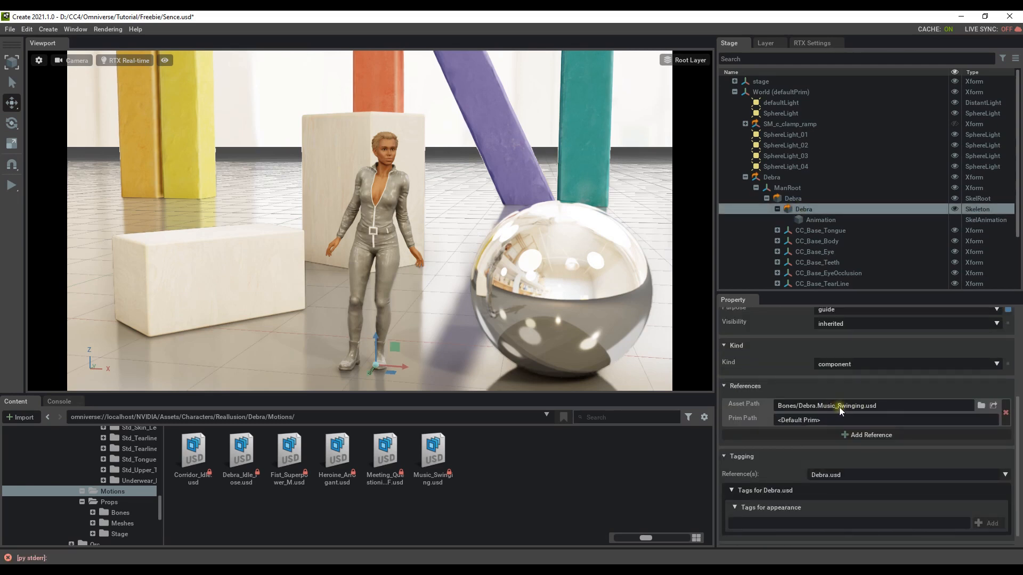
{"action": "left_click", "coordinate": [193, 453]}
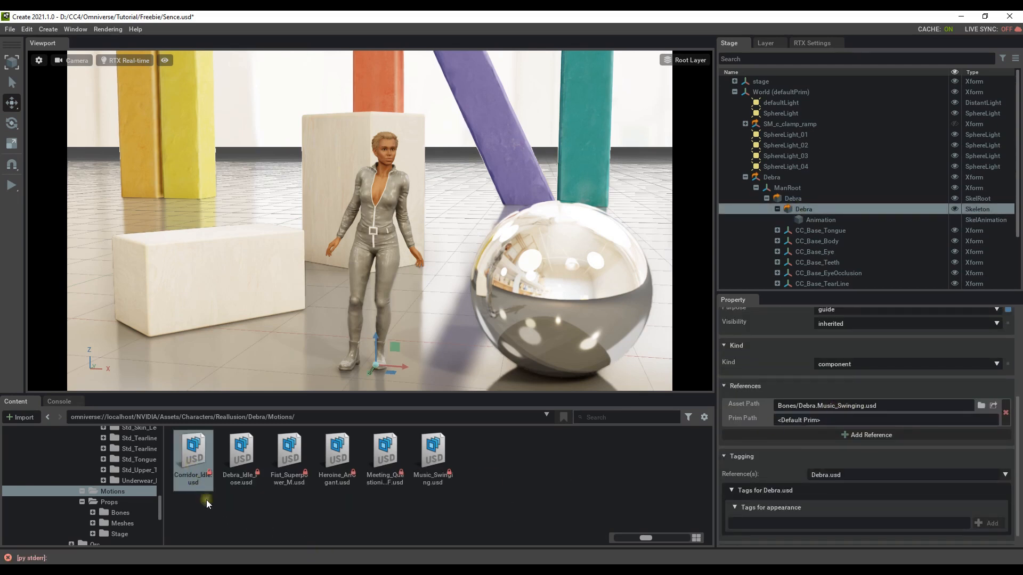
{"action": "left_click", "coordinate": [874, 405]}
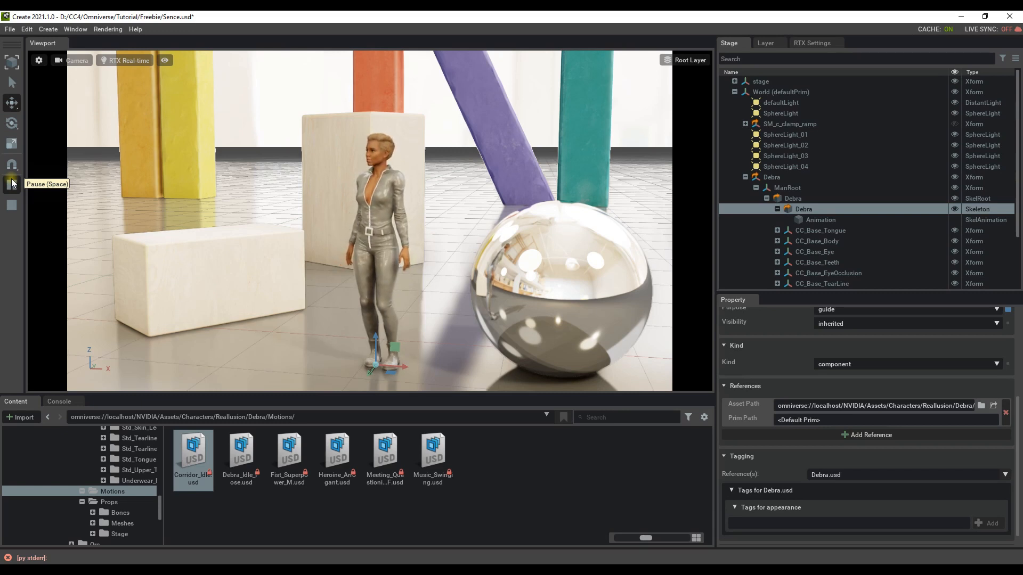
{"action": "left_click", "coordinate": [12, 184]}
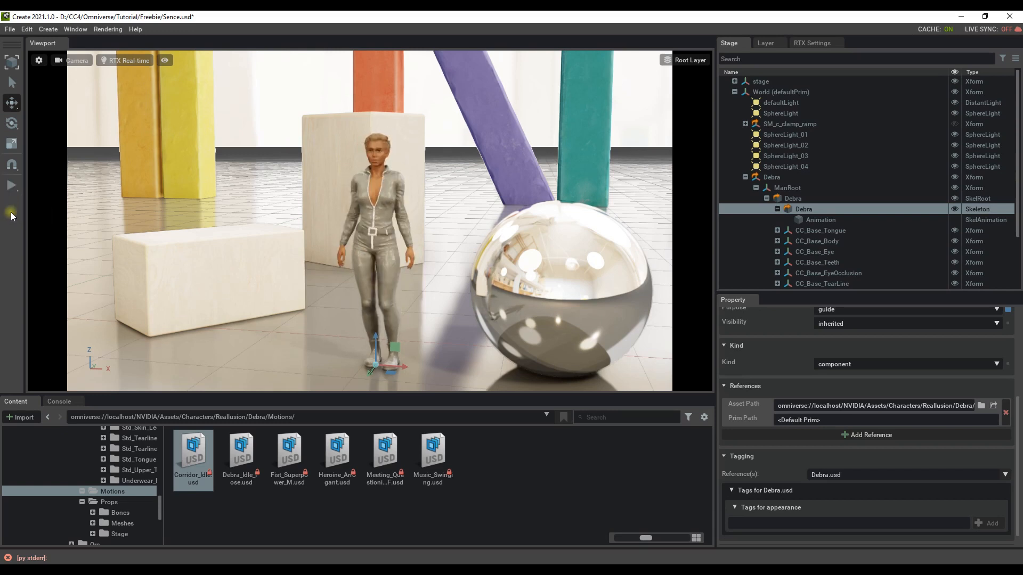
{"action": "mouse_move", "coordinate": [335, 454]}
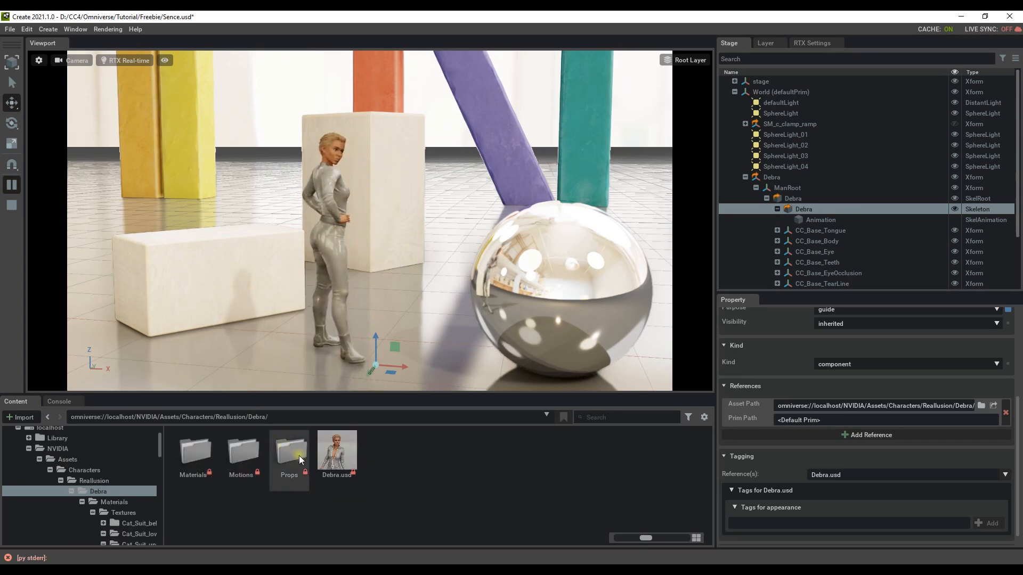
Step: After the idle motion plays, browse into Debra's Props folder
{"action": "double_click", "coordinate": [289, 453]}
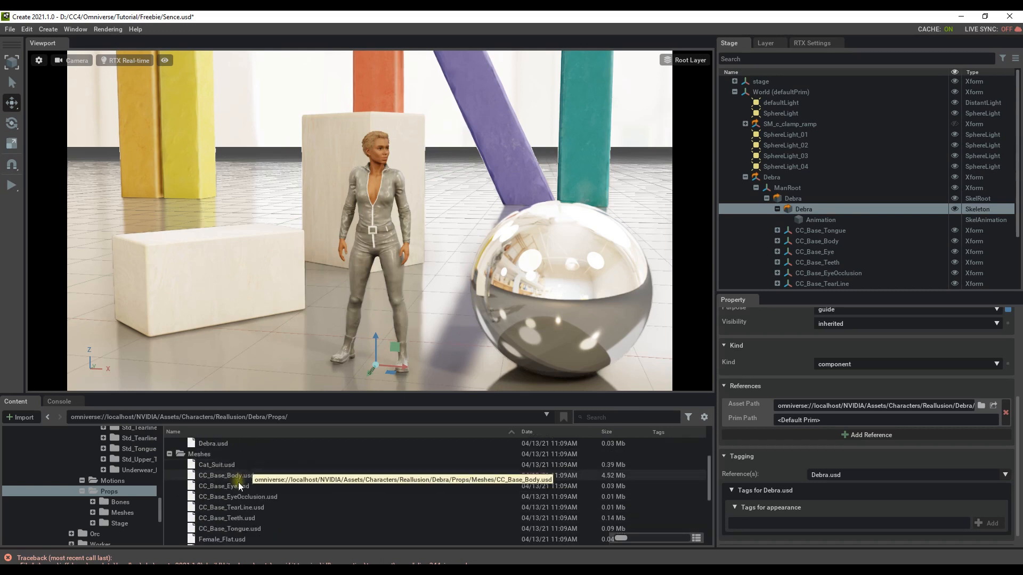
Step: Drag a separate mesh prop USD such as the Cat_Suit into the scene beside Debra
{"action": "left_click_drag", "start_coordinate": [216, 464], "coordinate": [248, 352]}
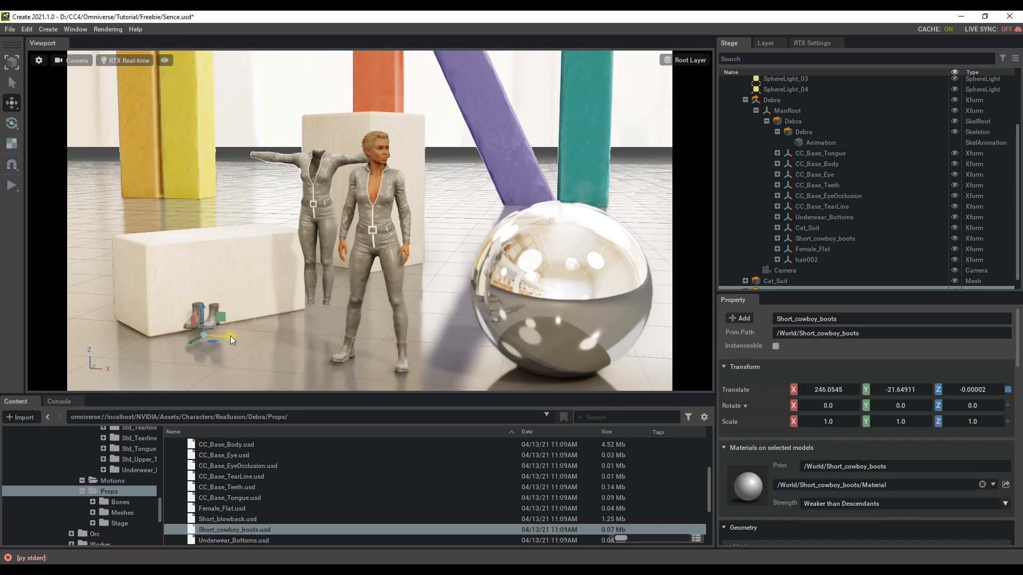
{"action": "left_click", "coordinate": [12, 124]}
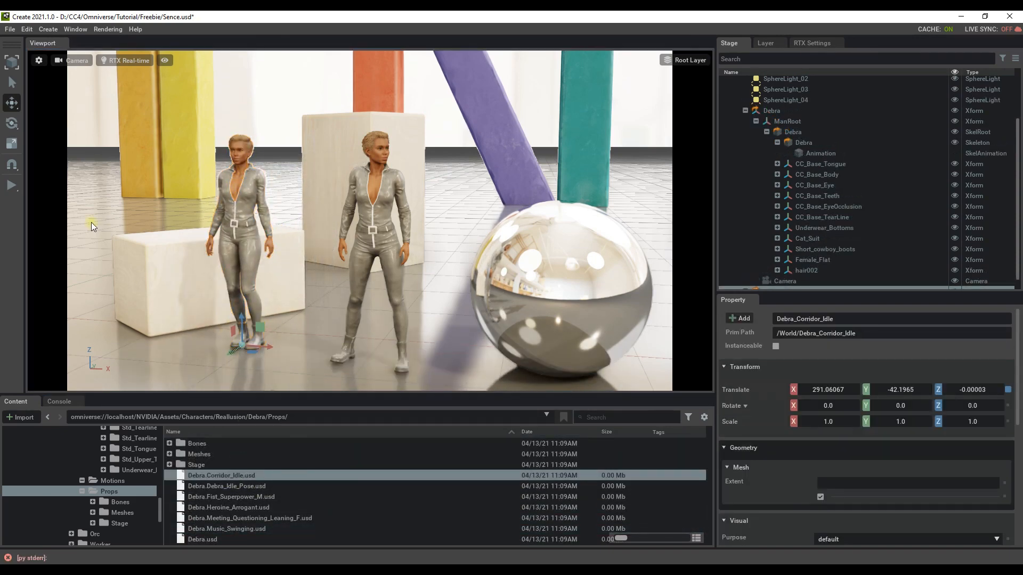
Step: Position the second Debra.Corridor_Idle along the X axis and play her idle motion
{"action": "left_click_drag", "start_coordinate": [241, 332], "coordinate": [274, 353]}
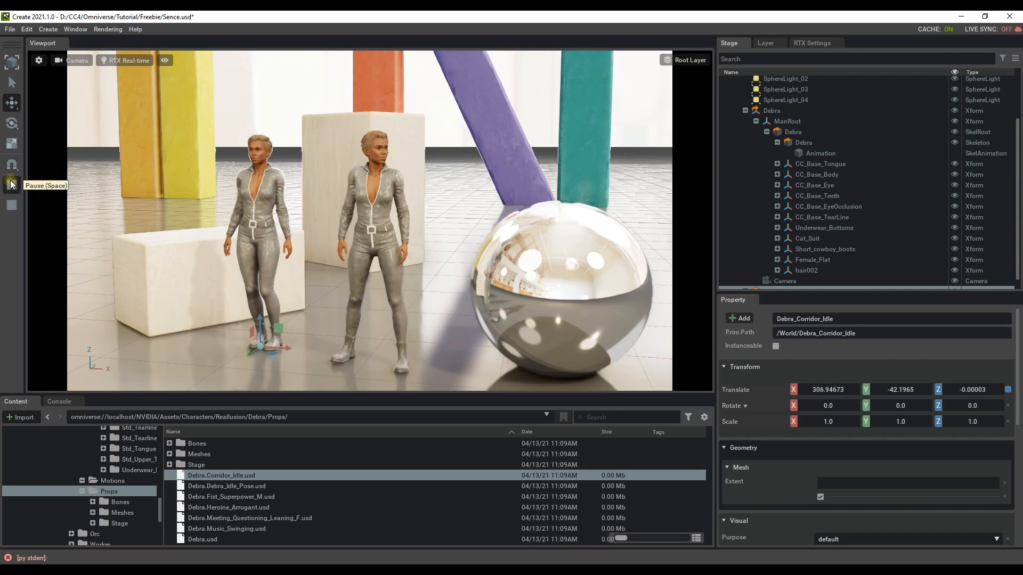
{"action": "left_click", "coordinate": [11, 184]}
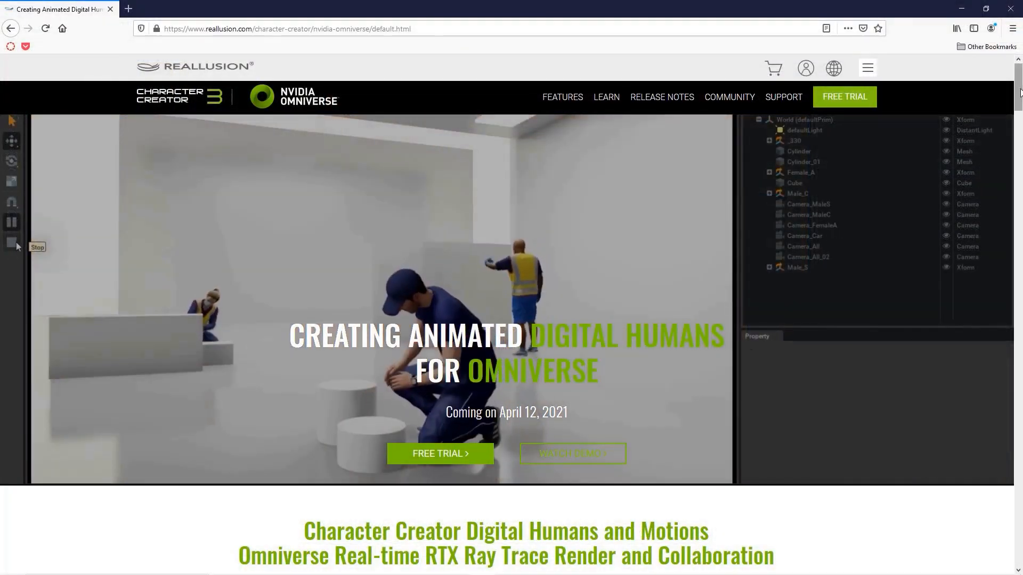
Step: Scroll the Character Creator Omniverse page down to the Quick Start with USD Samples freebie banner
{"action": "scroll", "scroll_direction": "down", "scroll_amount": 3}
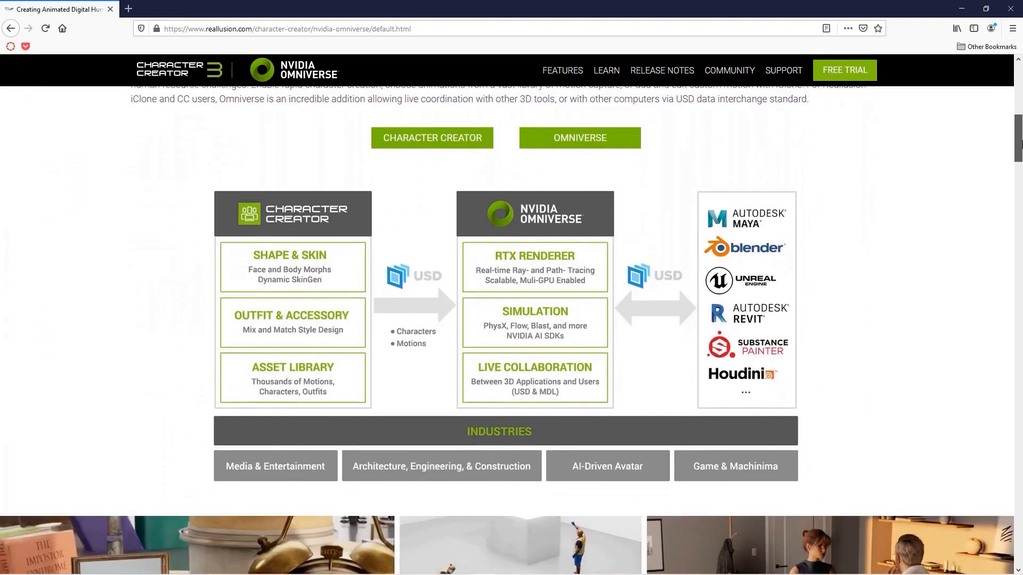
{"action": "scroll", "scroll_direction": "down", "scroll_amount": 3}
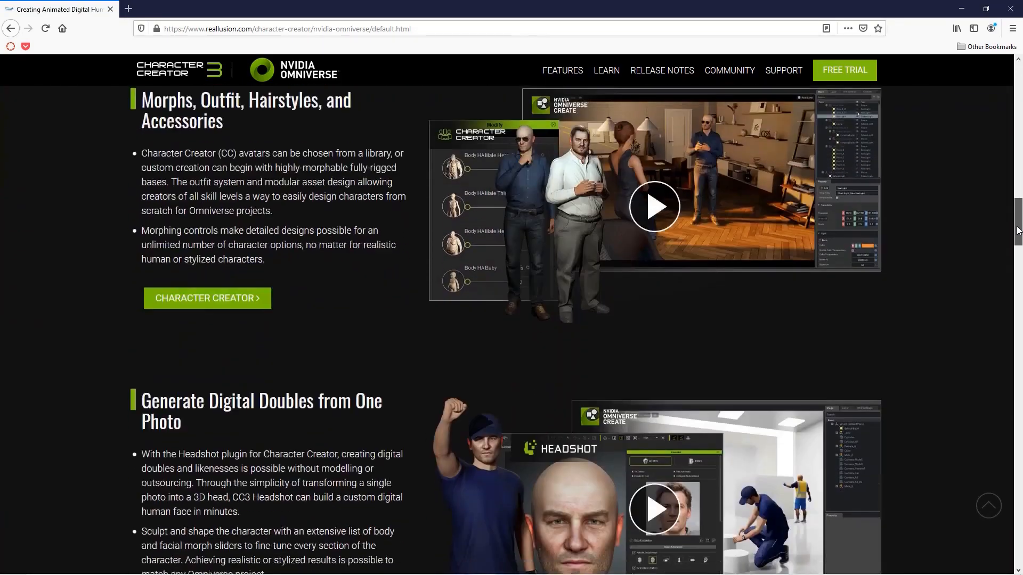
{"action": "scroll", "scroll_direction": "down", "scroll_amount": 3}
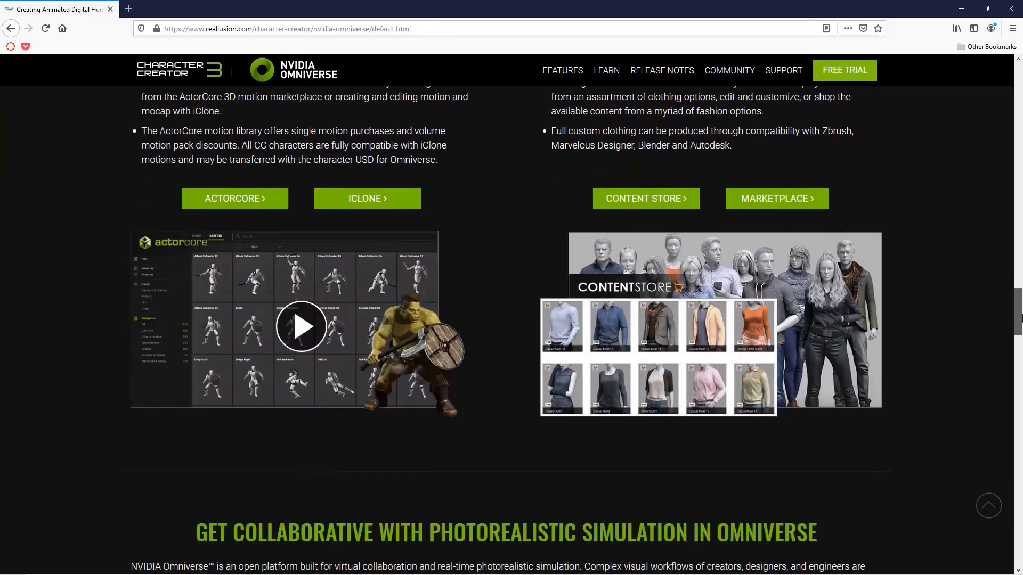
{"action": "scroll", "scroll_direction": "down", "scroll_amount": 3}
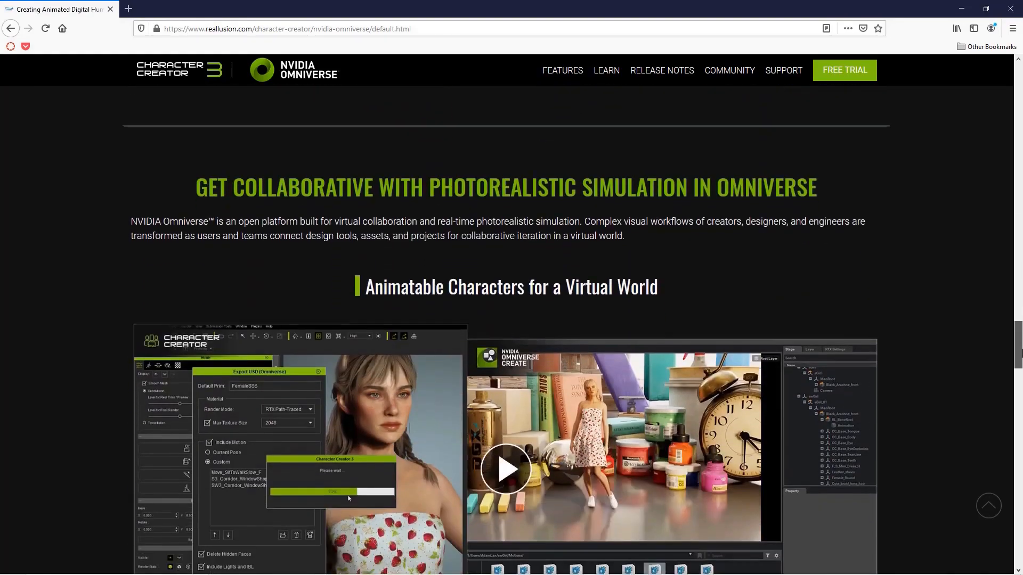
{"action": "scroll", "scroll_direction": "down", "scroll_amount": 3}
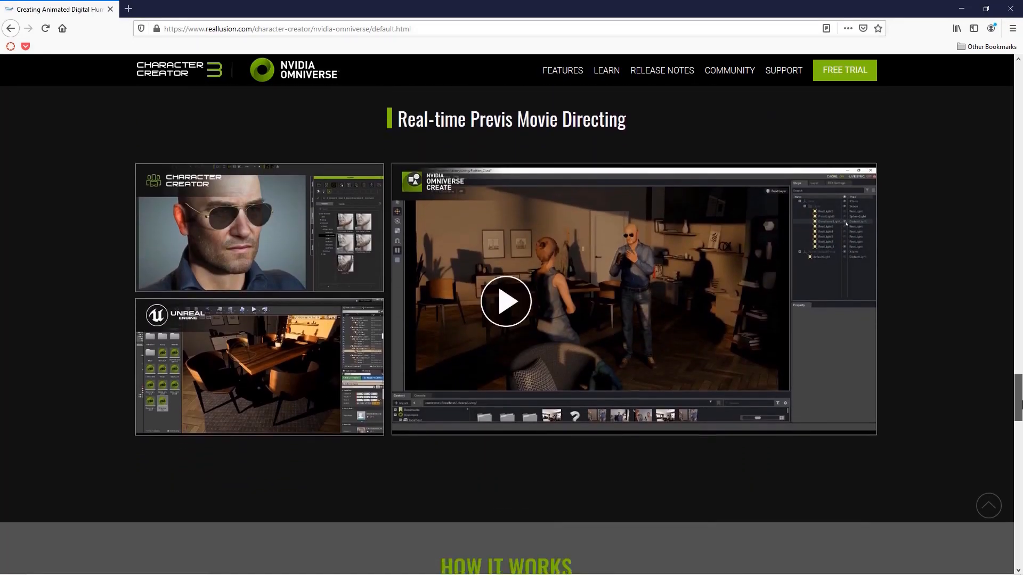
{"action": "scroll", "scroll_direction": "down", "scroll_amount": 3}
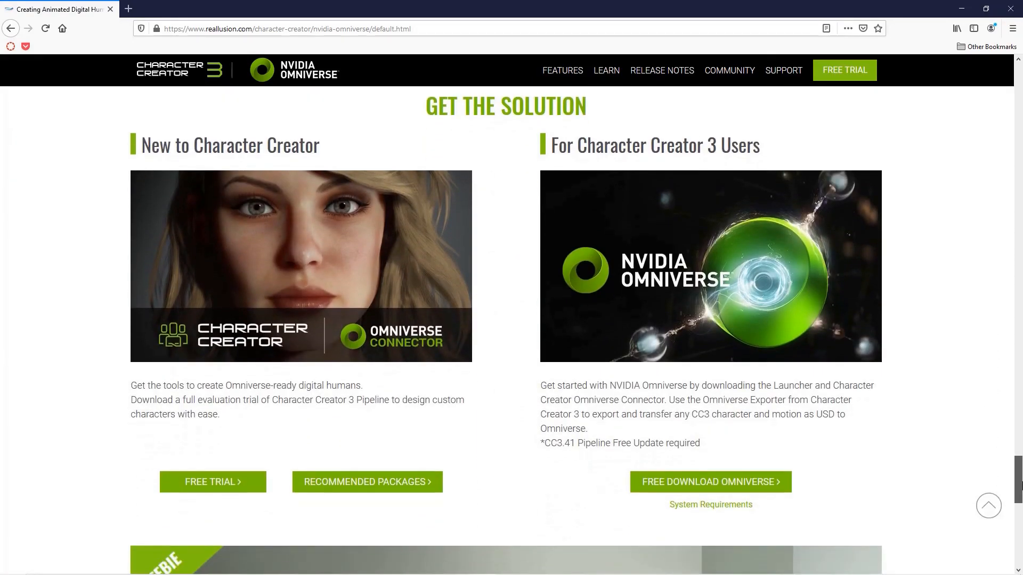
{"action": "scroll", "scroll_direction": "down", "scroll_amount": 3}
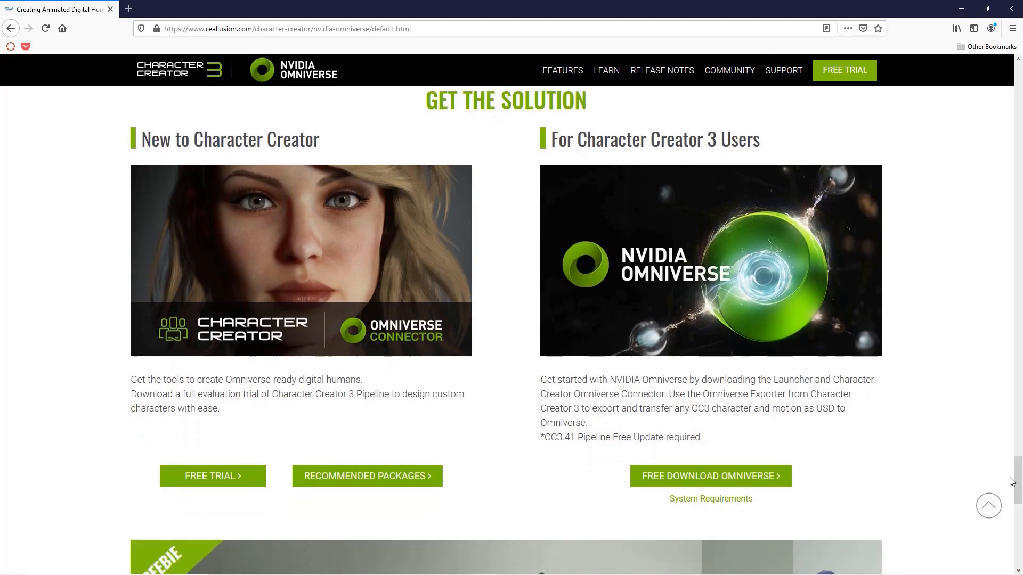
{"action": "scroll", "scroll_direction": "down", "scroll_amount": 3}
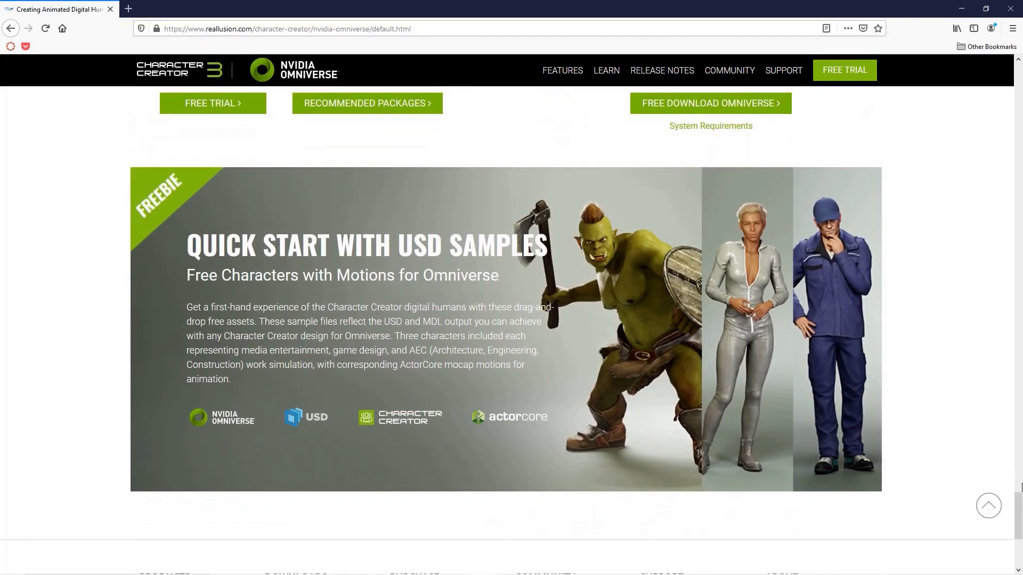